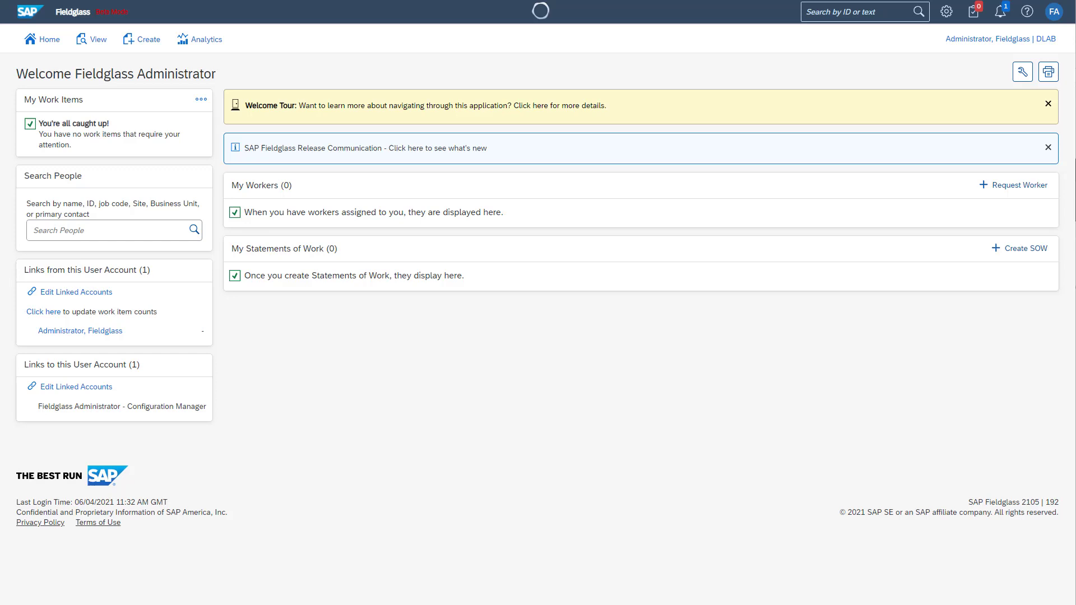
Step: Switch from the account menu to the linked Configuration Manager account and its Self-Service Dashboard
click(1054, 11)
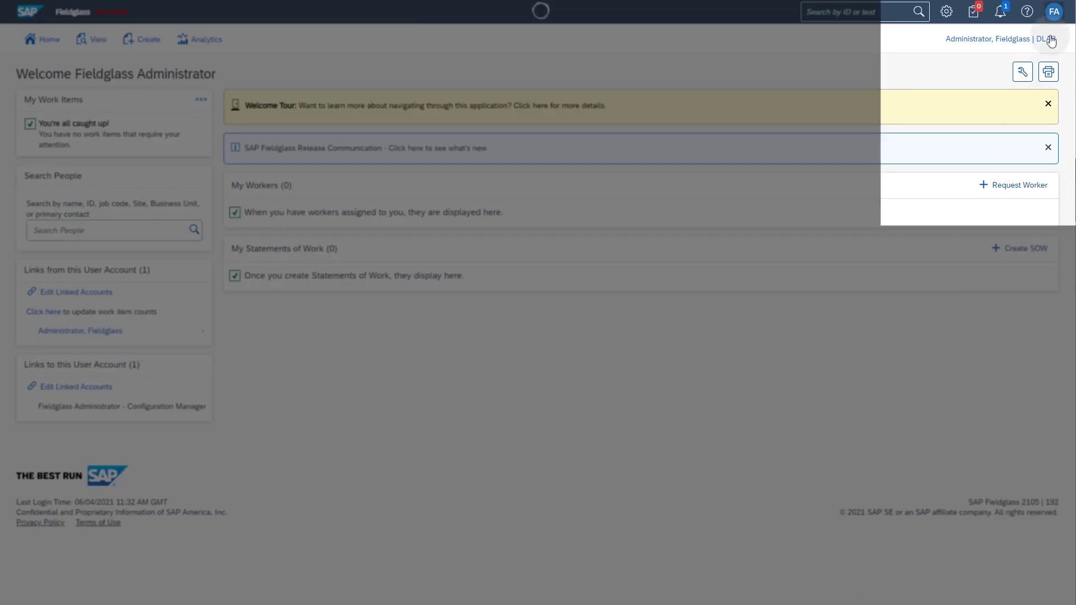
click(1055, 12)
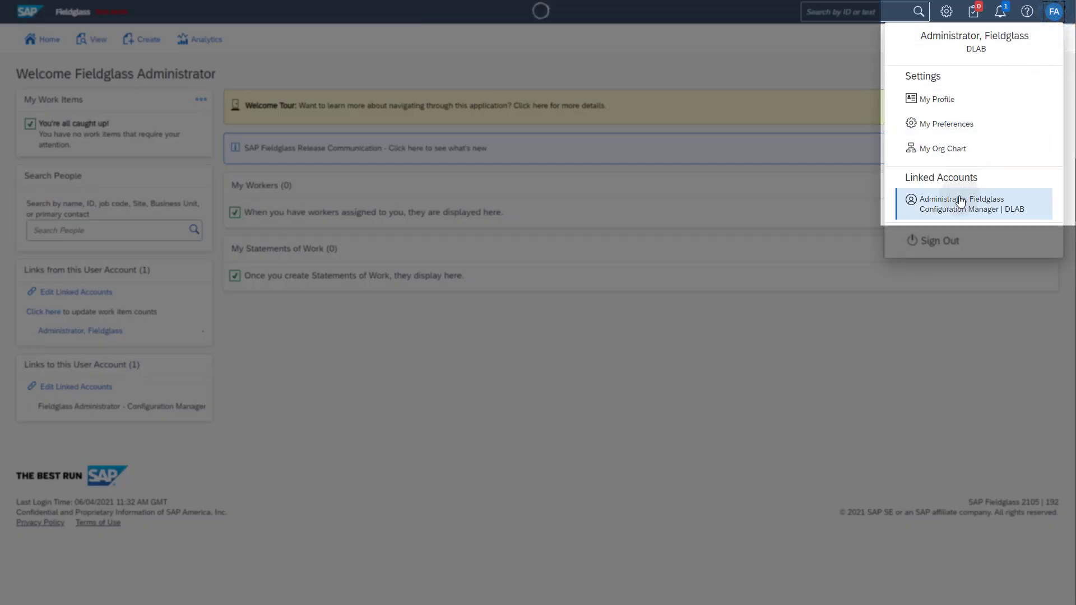
click(964, 203)
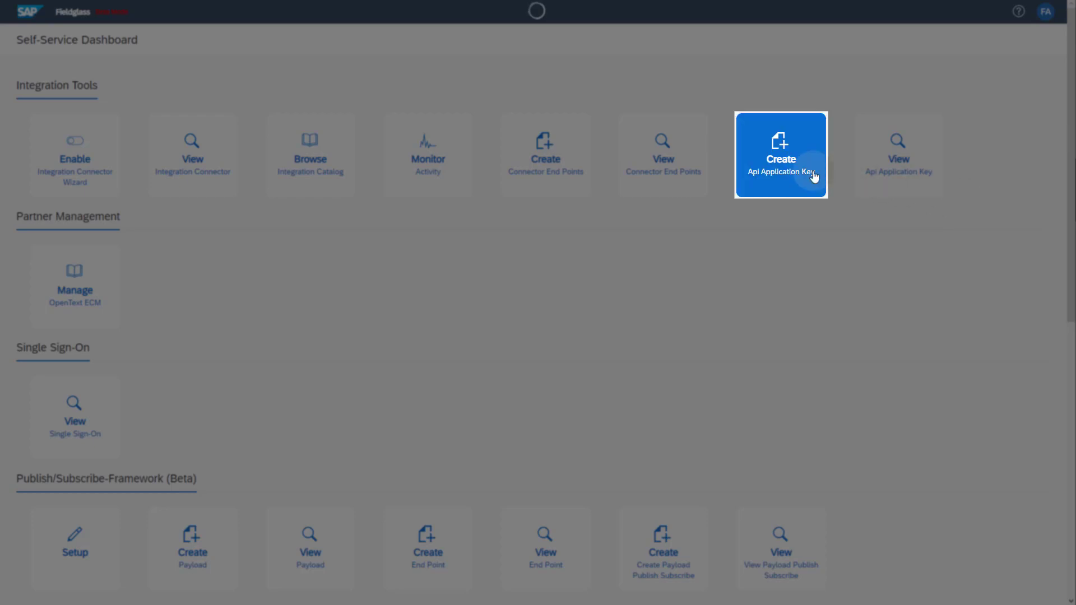
Step: Create the API application key CALM-VIDEO-INTEGRATION described as 'Integration with CALM-VIDEO tenant'
click(781, 154)
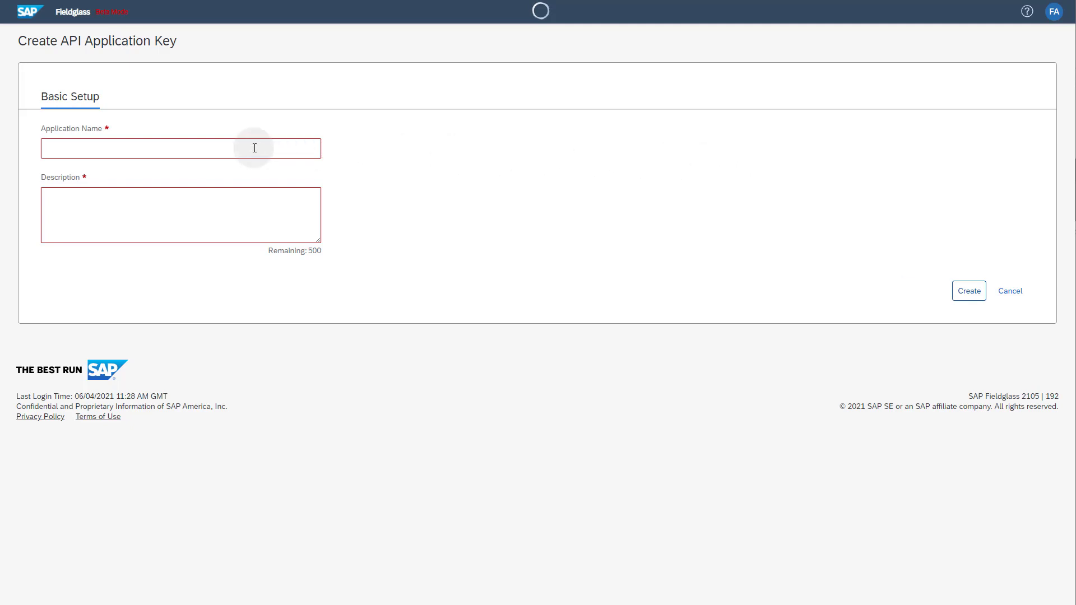
text(CALM-VIDEO)
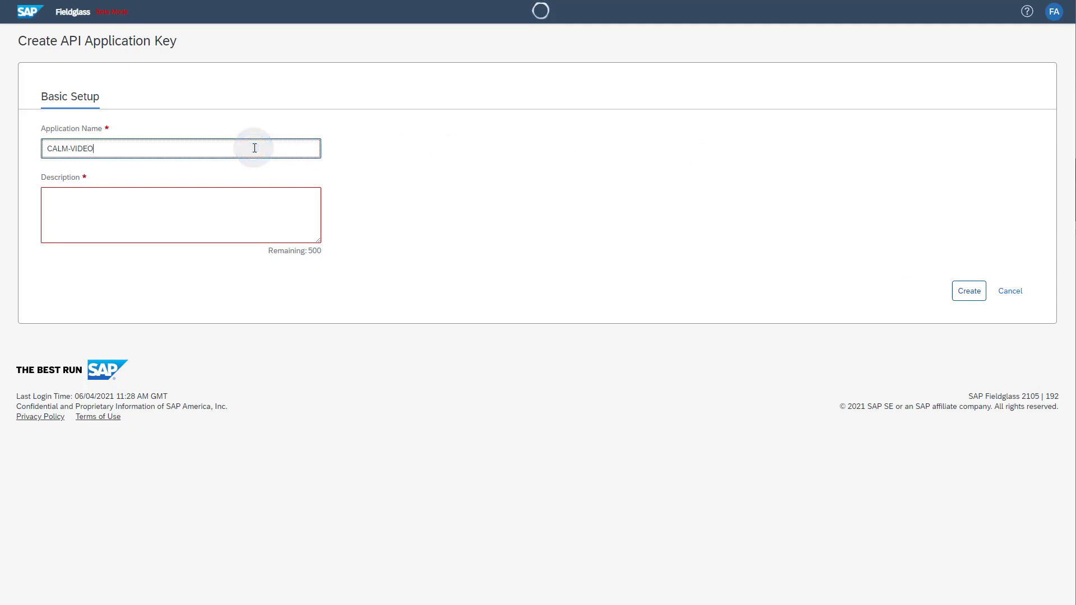
text(-INTEGRATION)
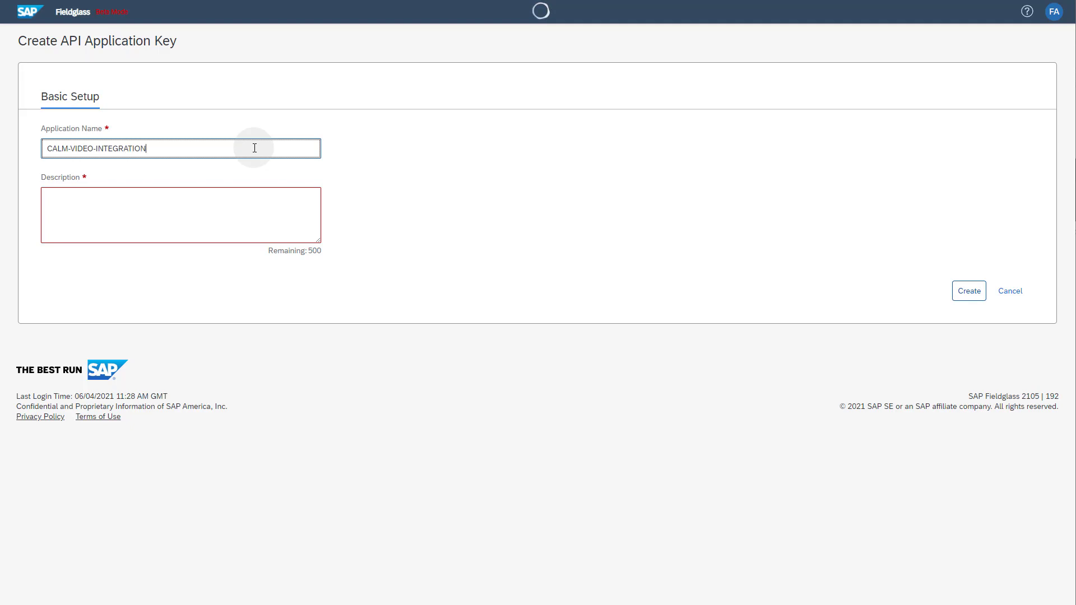
text(Integration with)
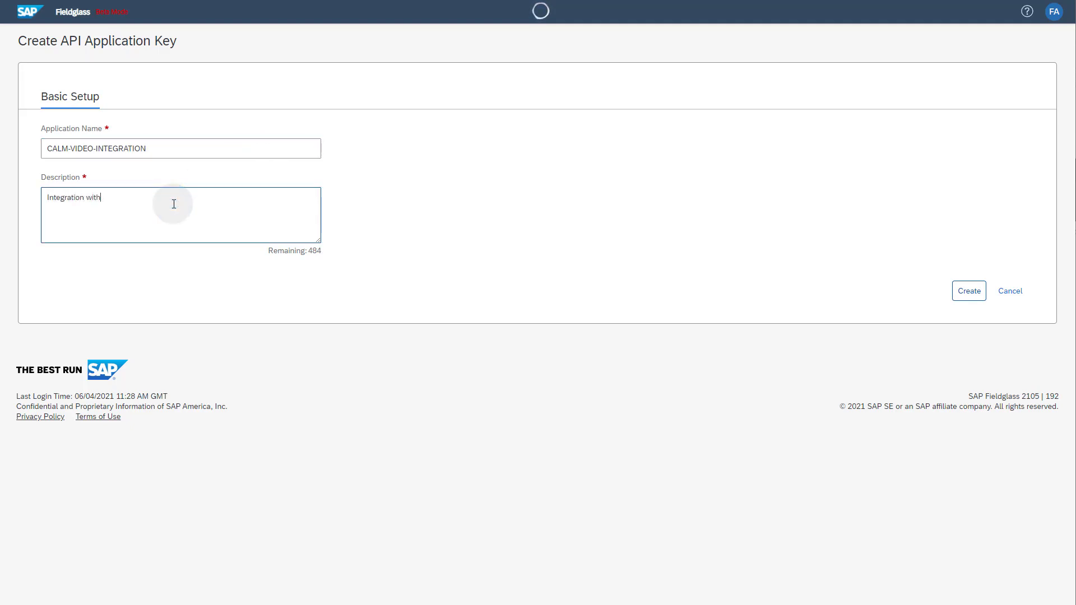
text(CALM-VIDEO tenant)
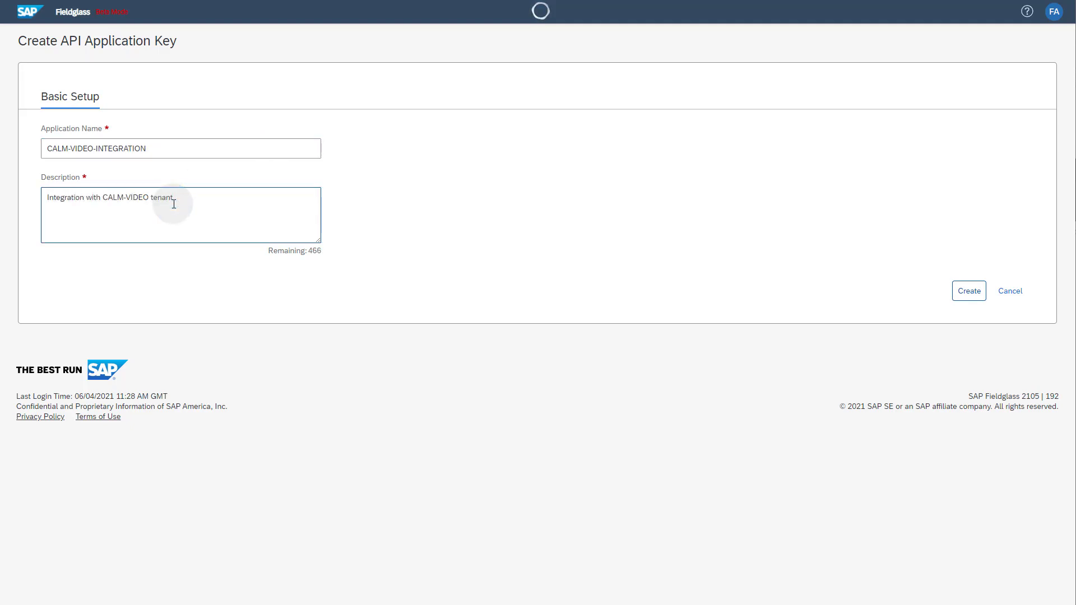
click(968, 290)
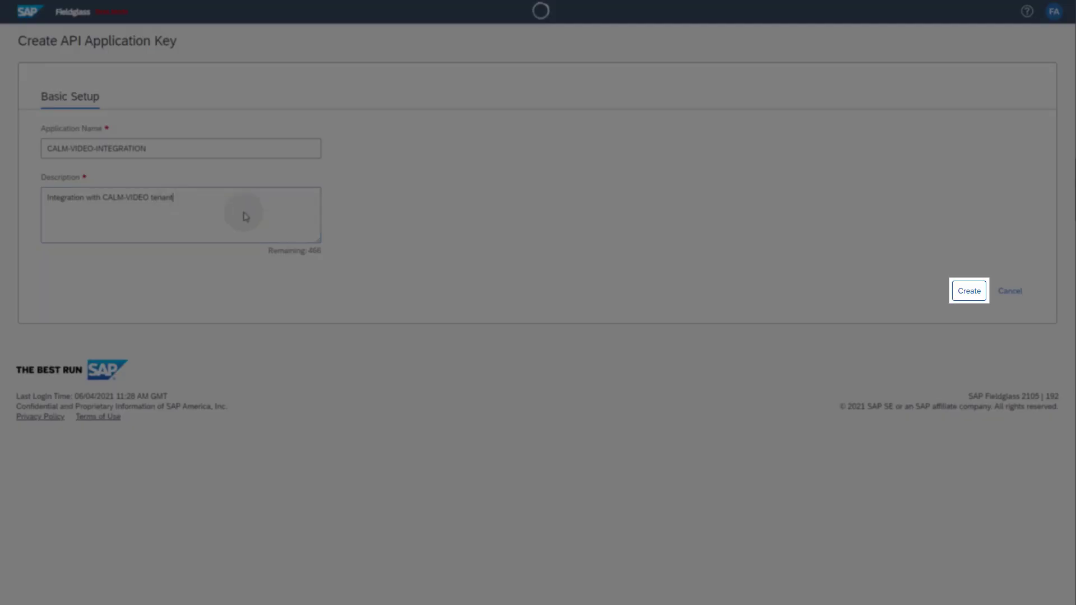
click(968, 290)
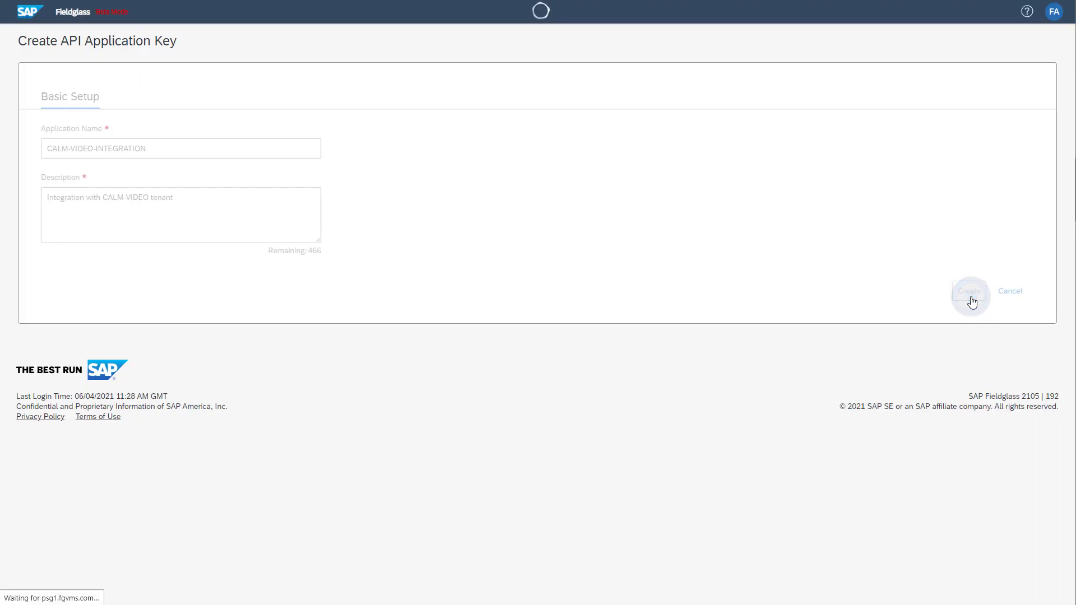
click(968, 291)
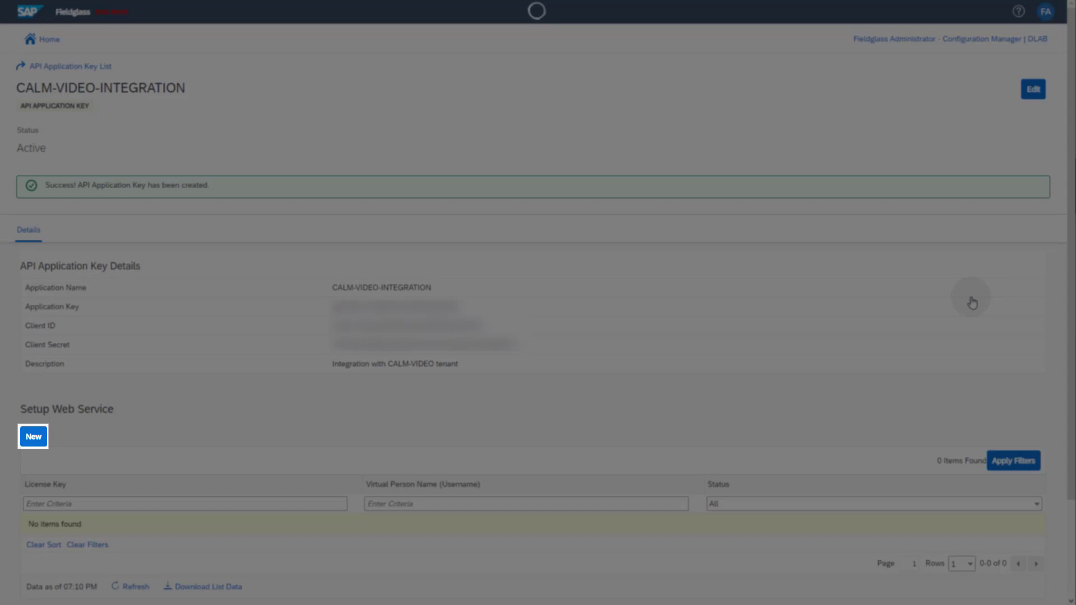
Step: Save a new web service on the key with Administrator, Fieldglass as virtual person and status Enabled
click(33, 436)
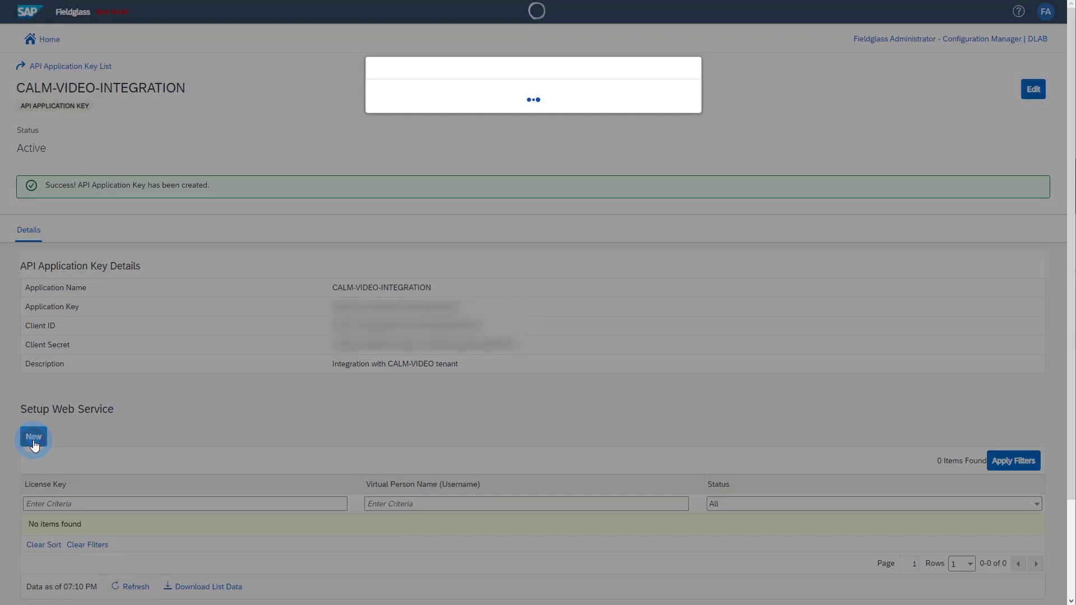
click(33, 437)
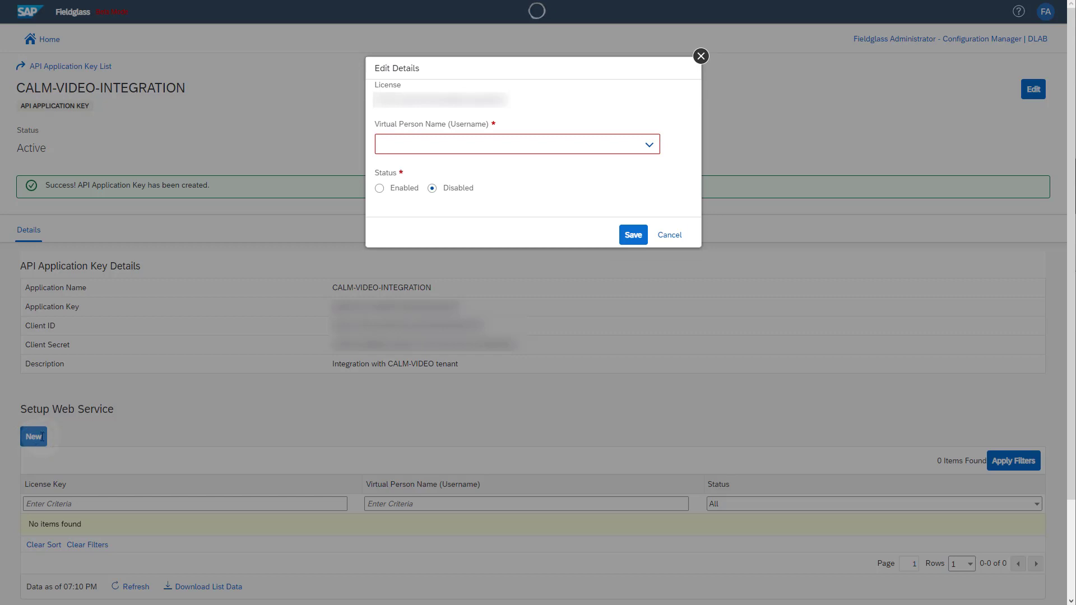
click(646, 145)
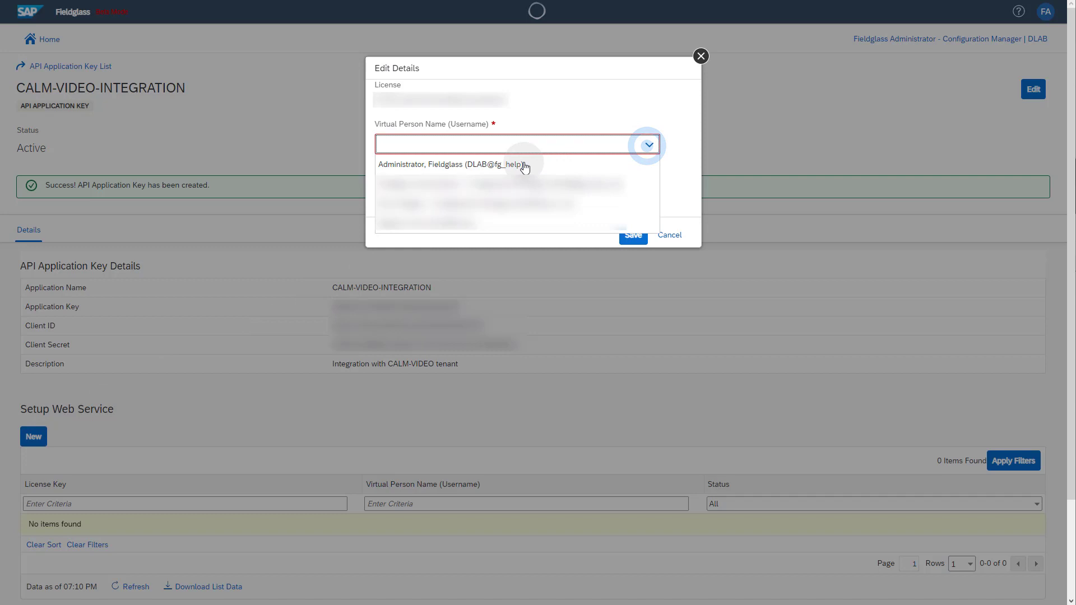
click(449, 164)
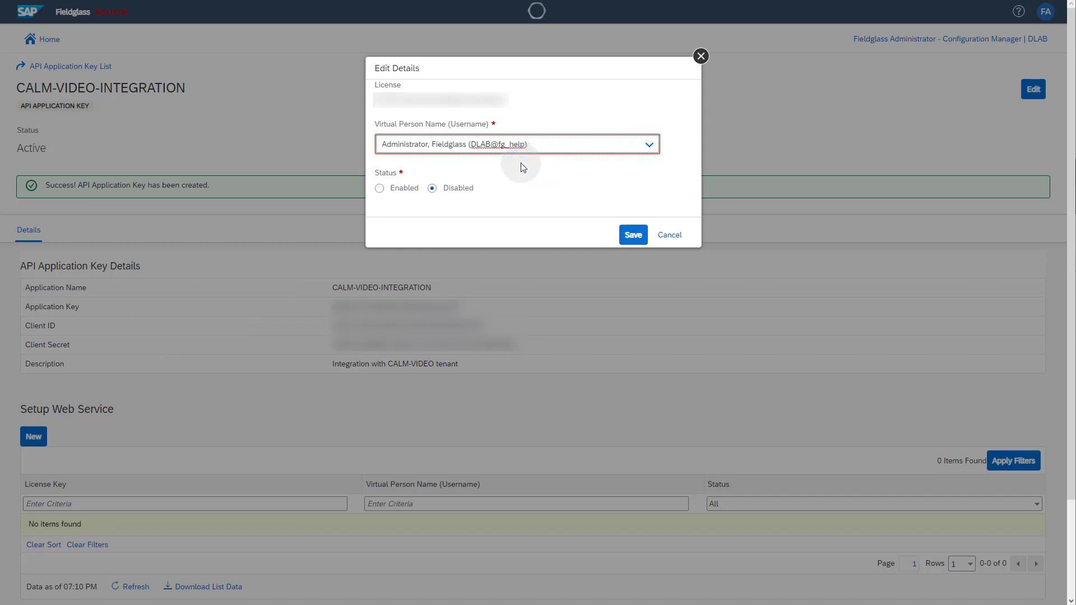
click(381, 188)
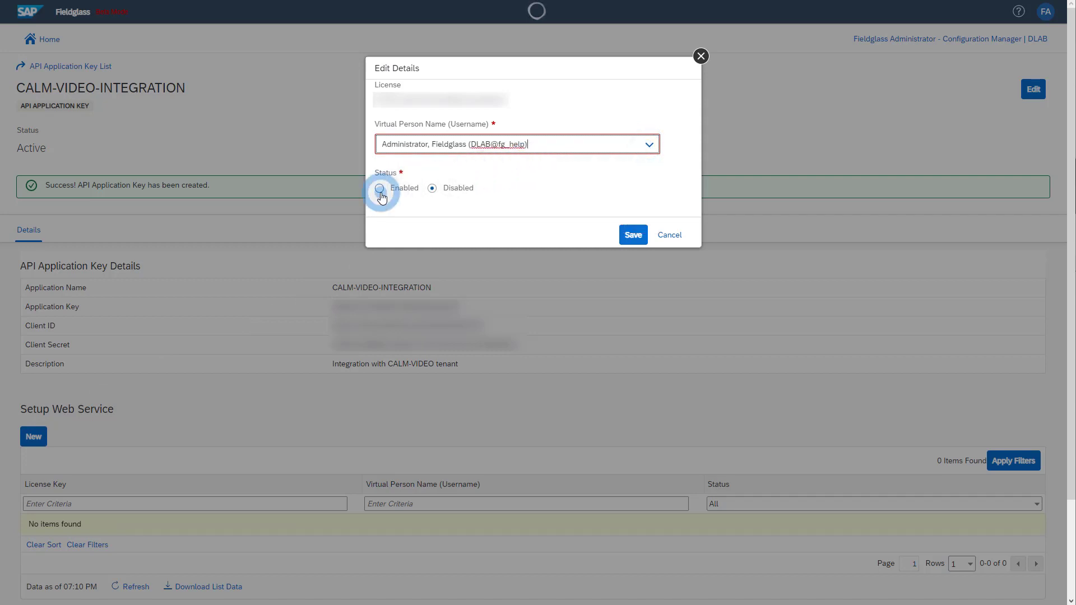
click(381, 189)
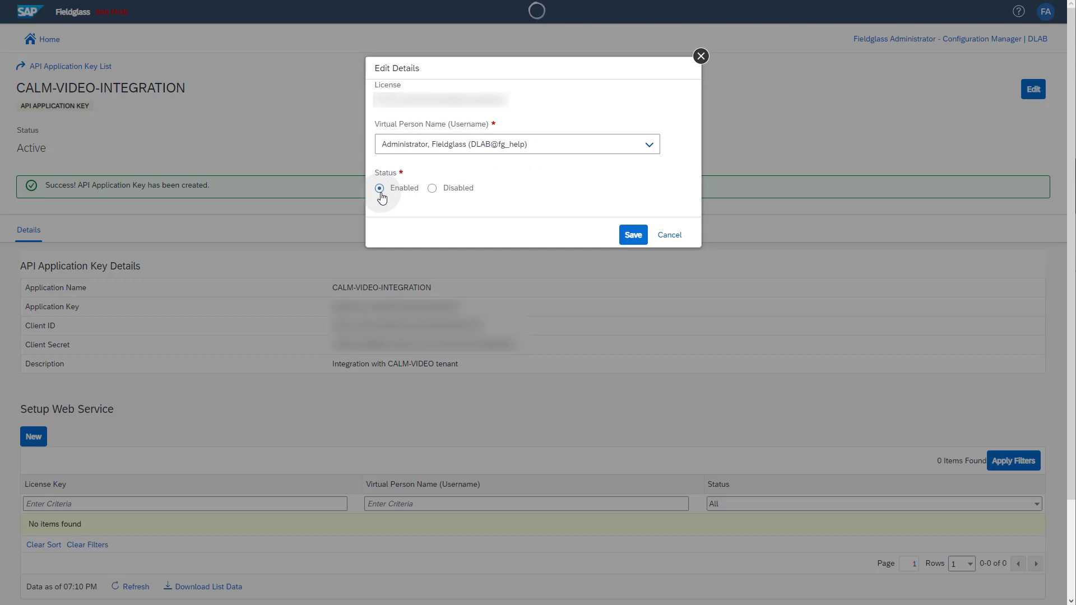
click(632, 234)
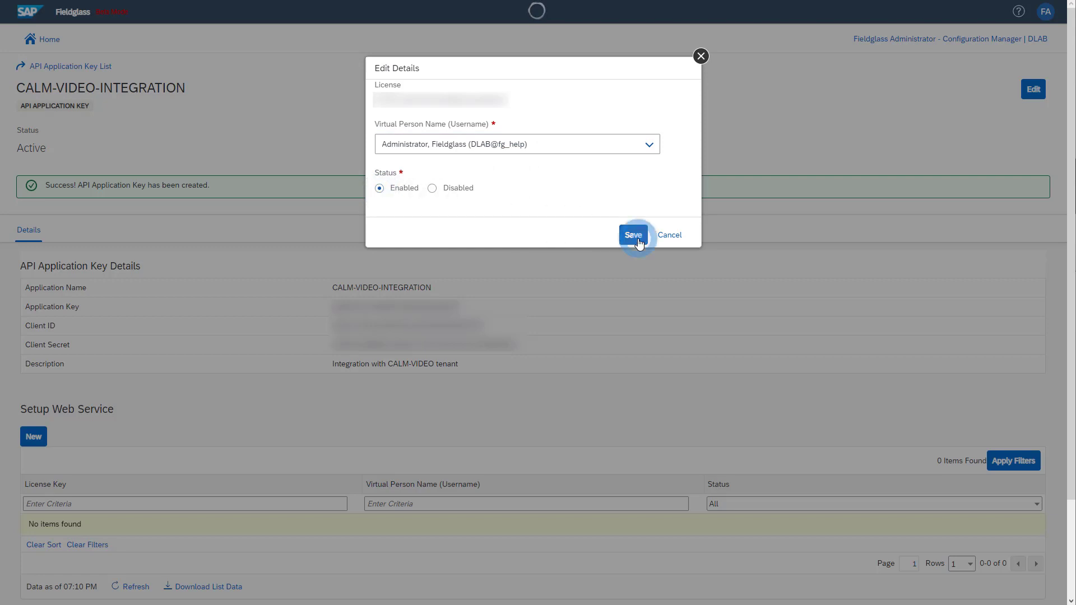
click(632, 235)
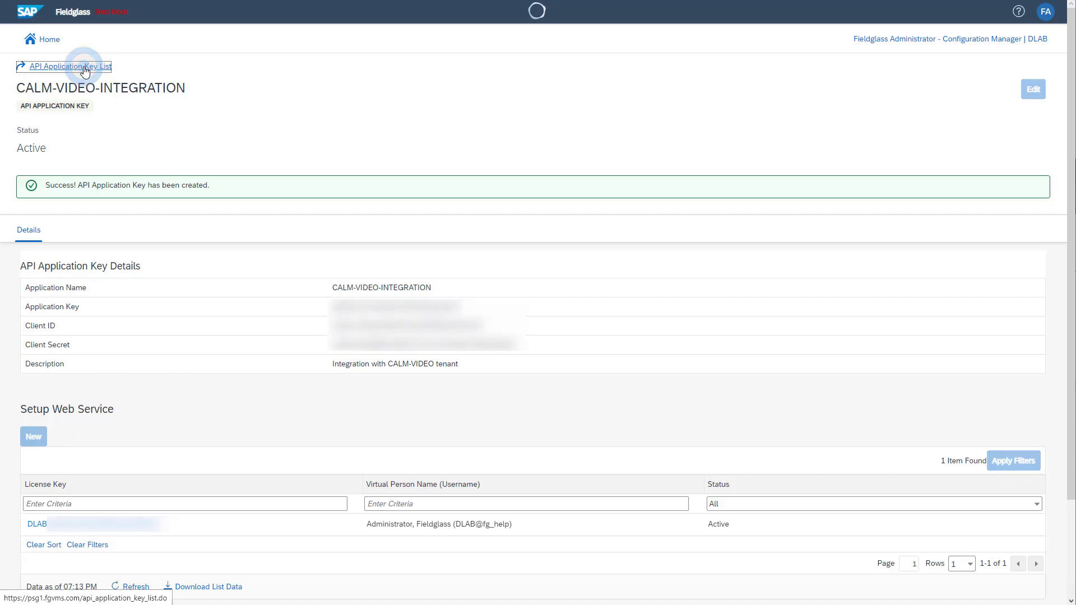
Step: Return to the API Application Key List, leaving the finished key
click(68, 66)
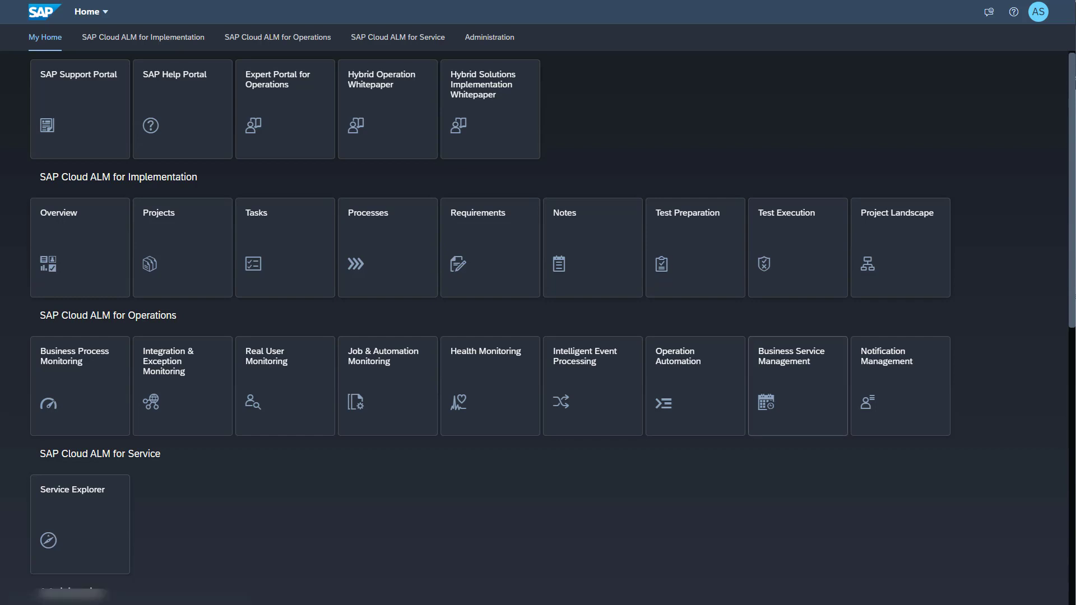
Step: From the Administration area, go into Landscape Management to reach the FG_Demo cloud service
click(489, 37)
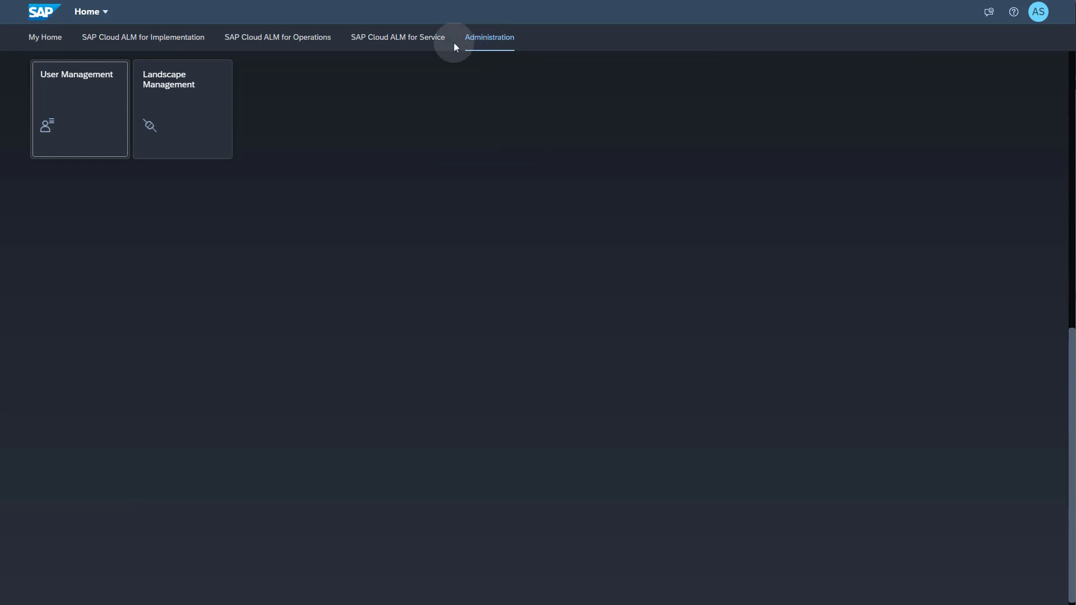
click(181, 109)
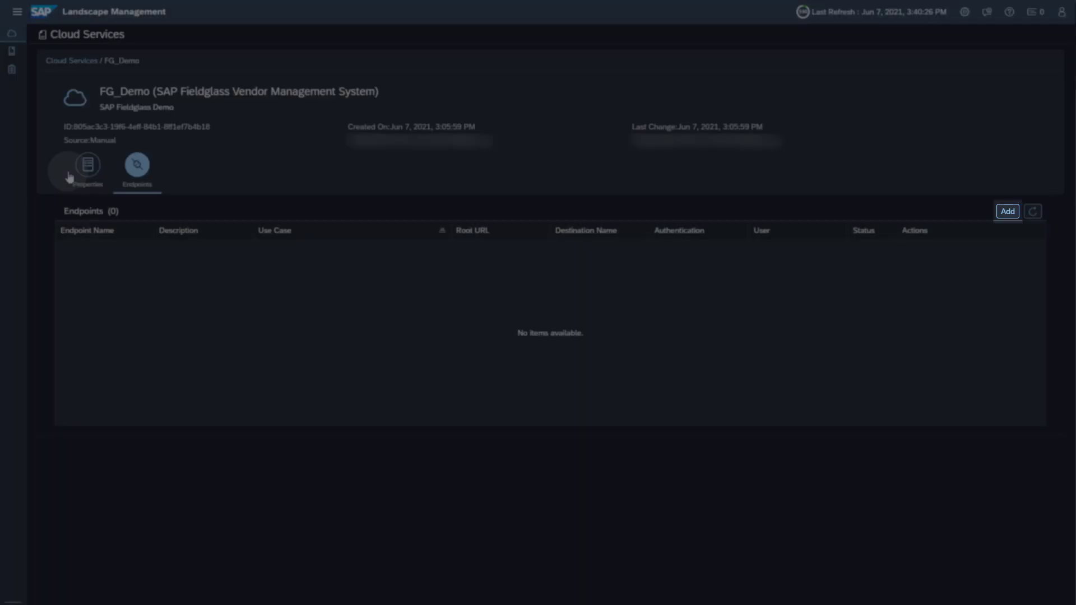
Step: Start endpoint FG_Demo_01 for FG_Demo with use case Integration Monitoring selected
click(1006, 212)
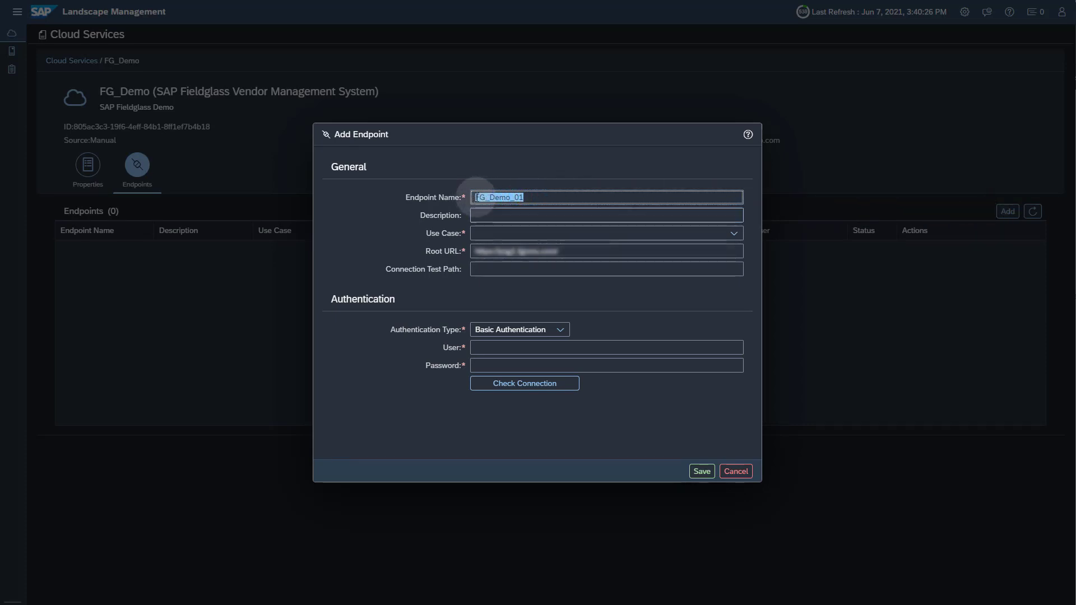
text(FG_Demo_01)
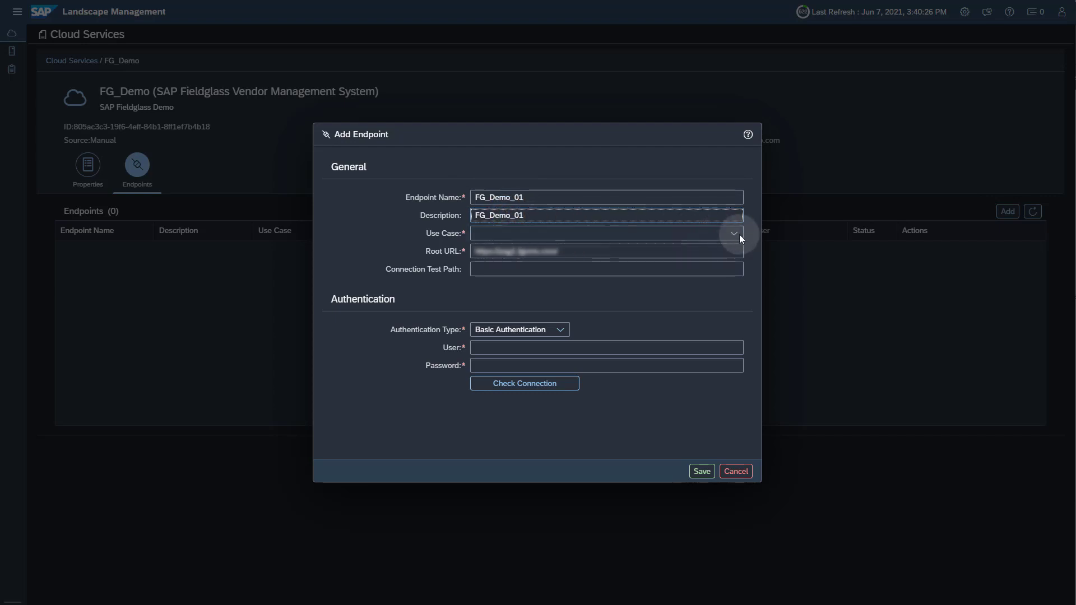
click(734, 233)
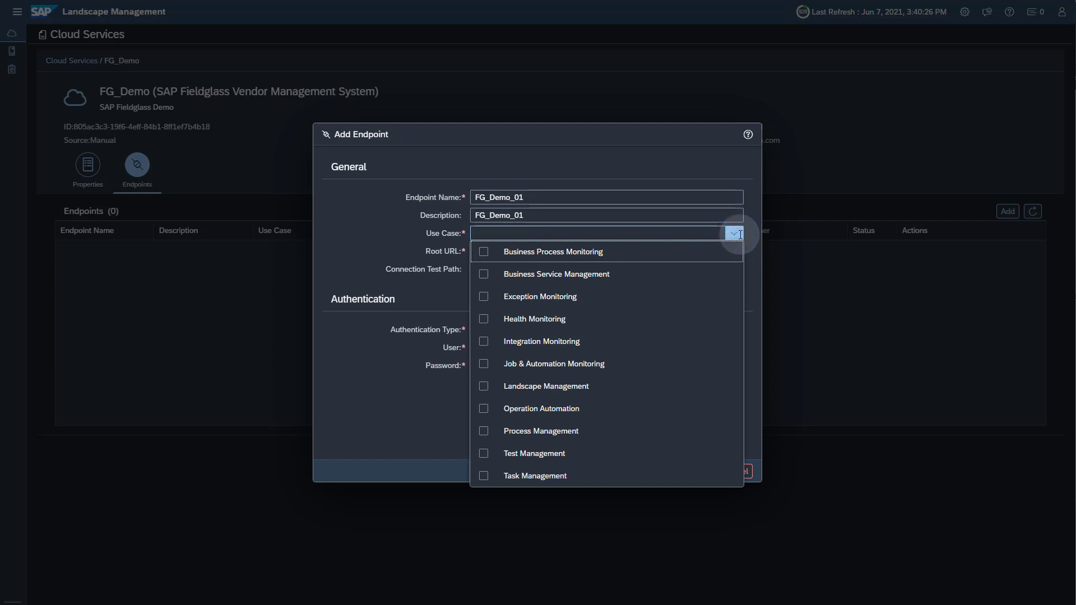
click(485, 340)
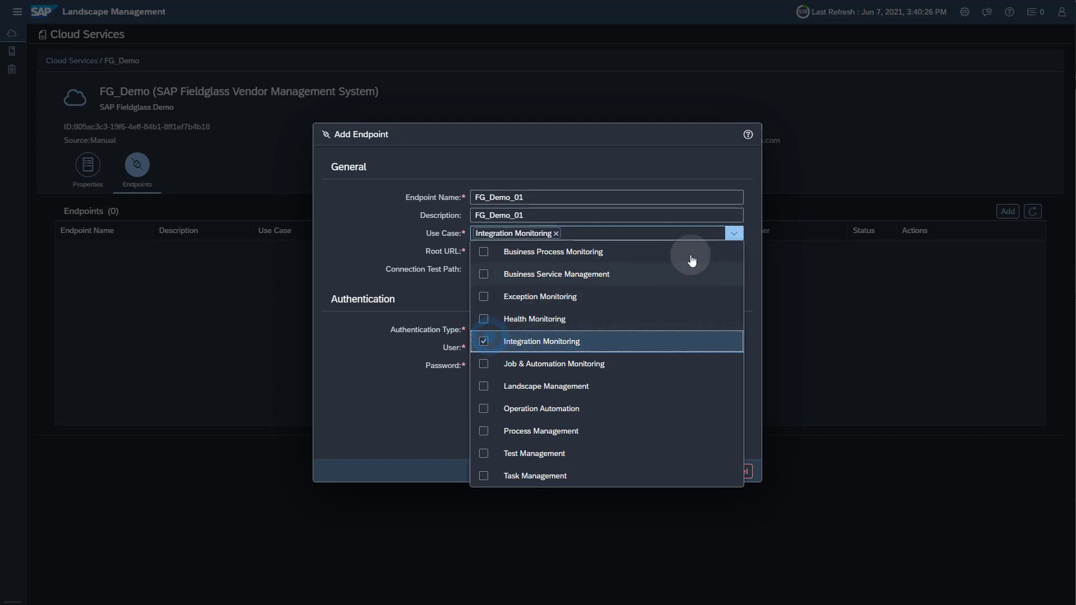
click(733, 233)
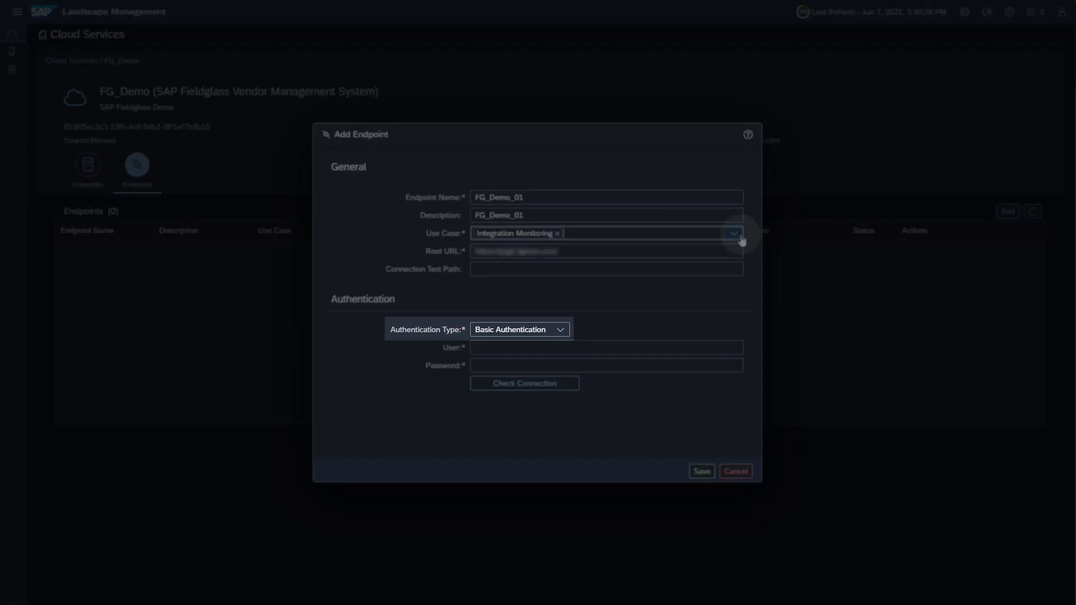
mouse_move(562, 330)
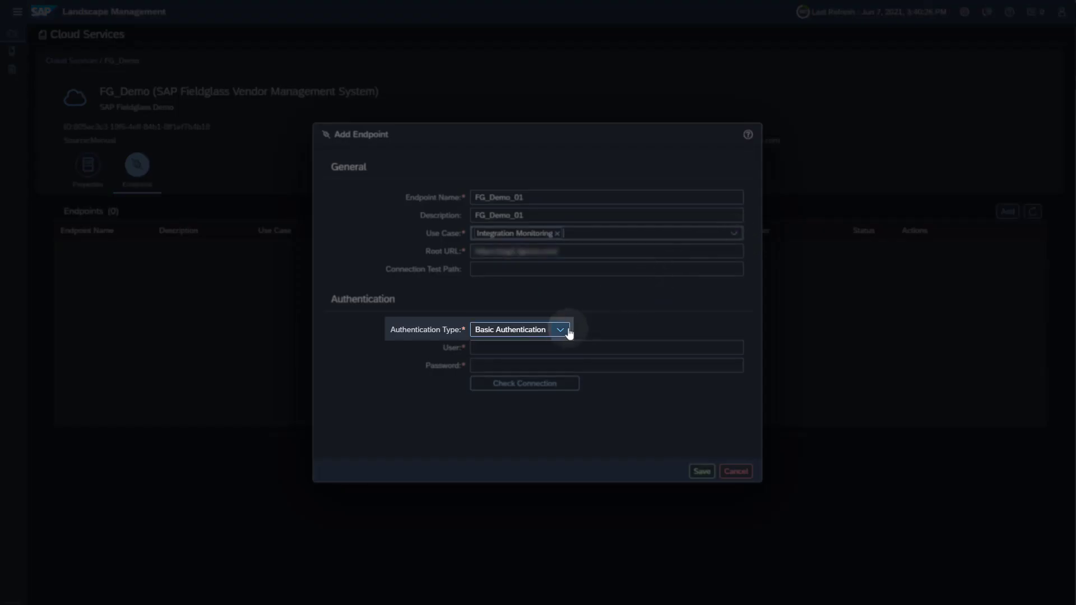
Step: Set OAuth2ClientCredentials with client ID DLAB@g_help and the oauth2 token URL, check the connection and save FG_Demo_01
click(514, 329)
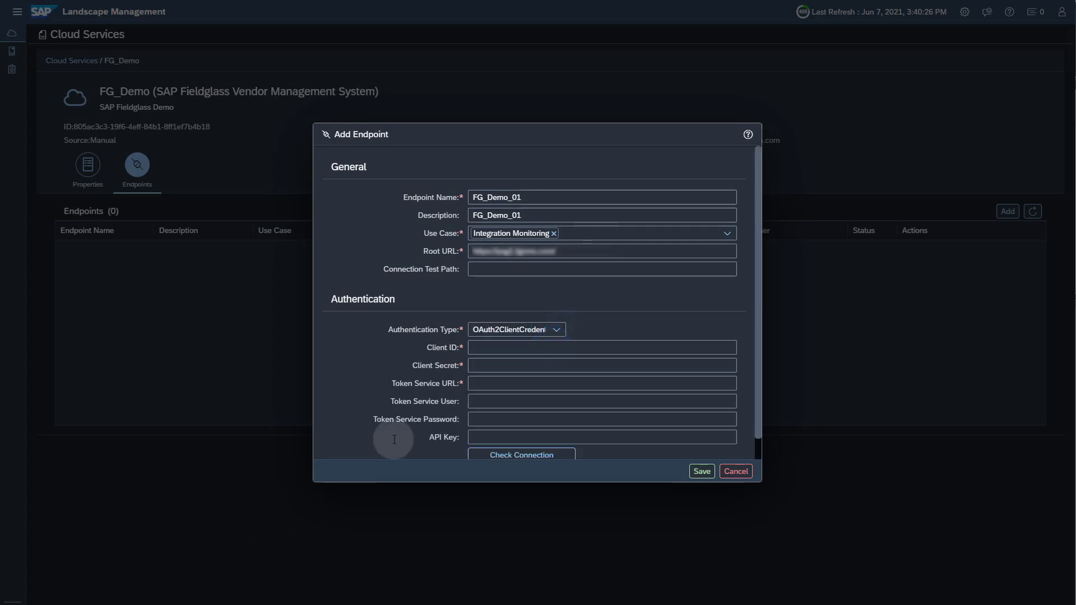
text(DLAB@g_help)
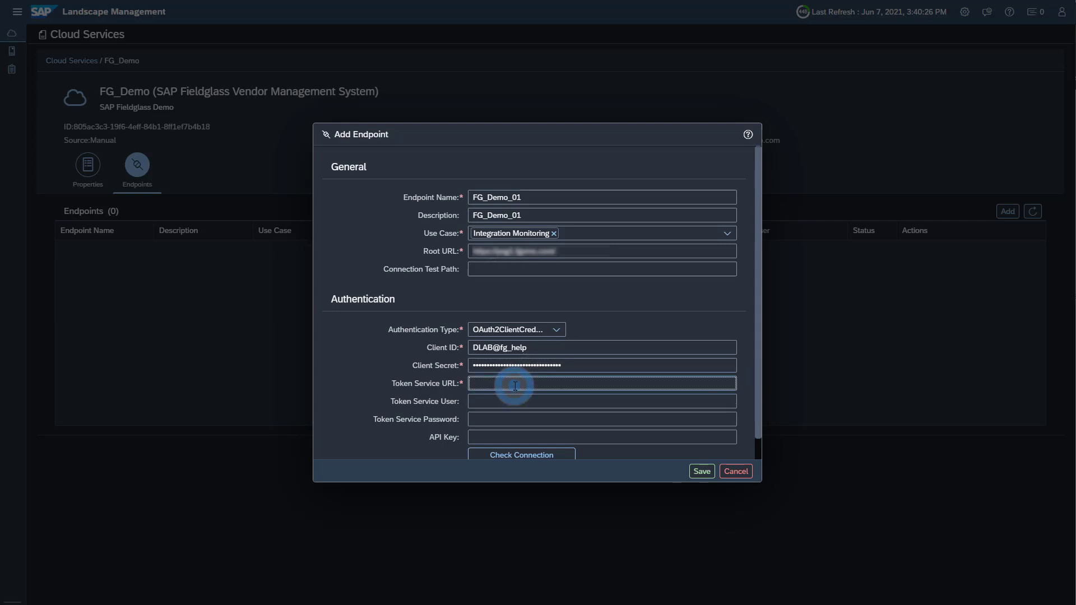
text(/api/oauth2/v2.0/token?grant_type=client_credentials&response_type=token)
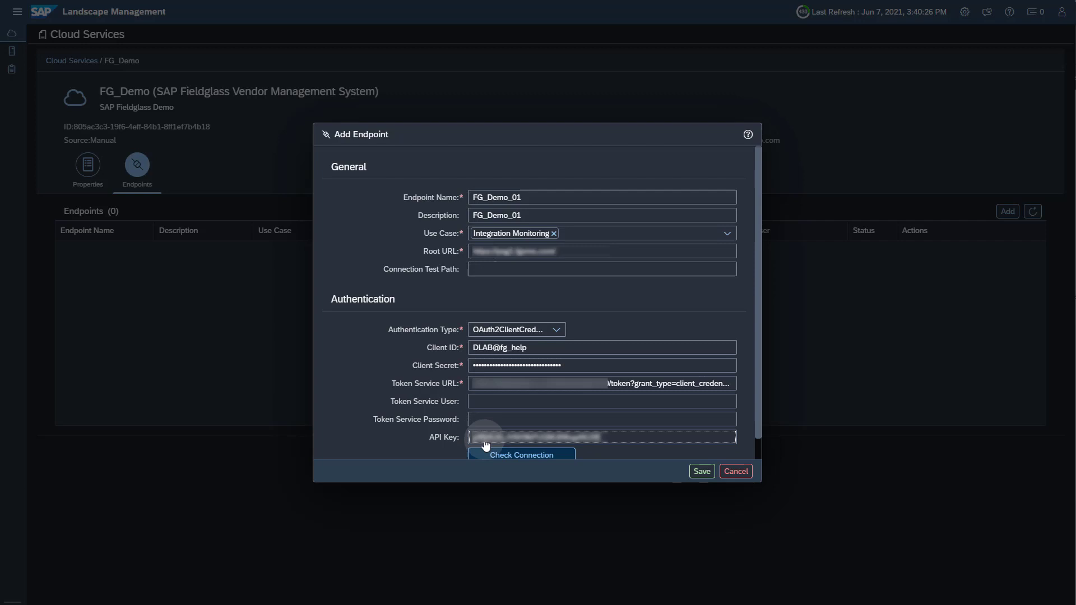
click(521, 455)
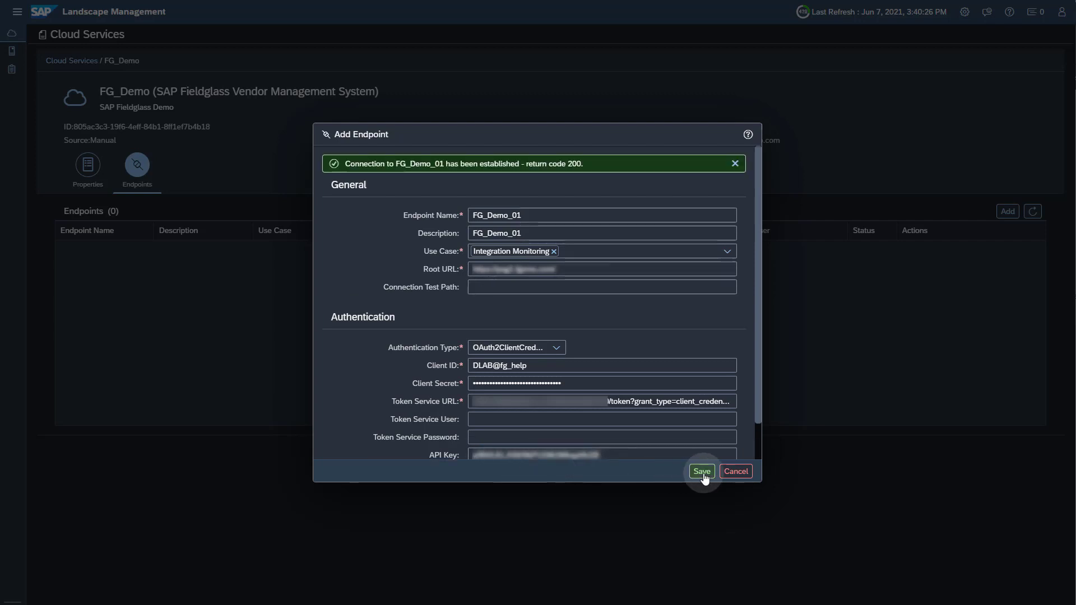
click(700, 472)
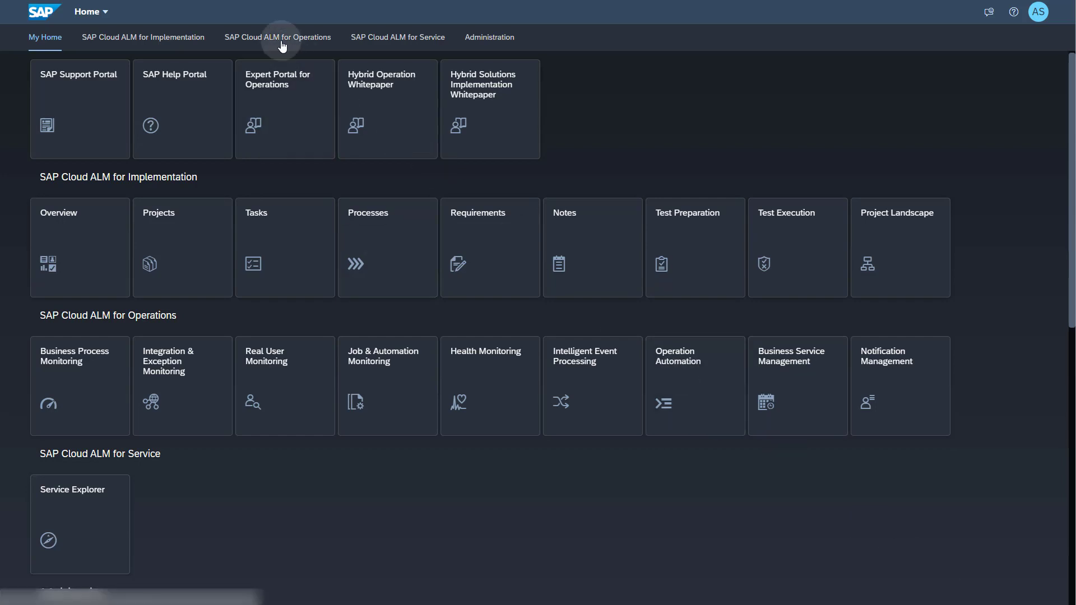
Step: Go into Integration & Exception Monitoring under Operations and bring up its service scope selection
click(276, 37)
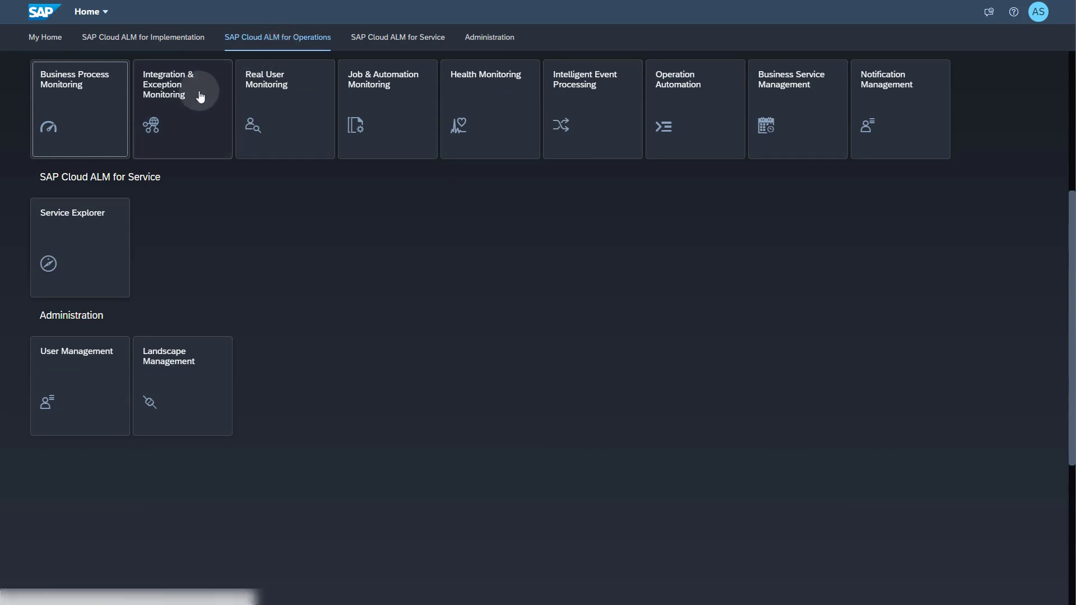
click(182, 110)
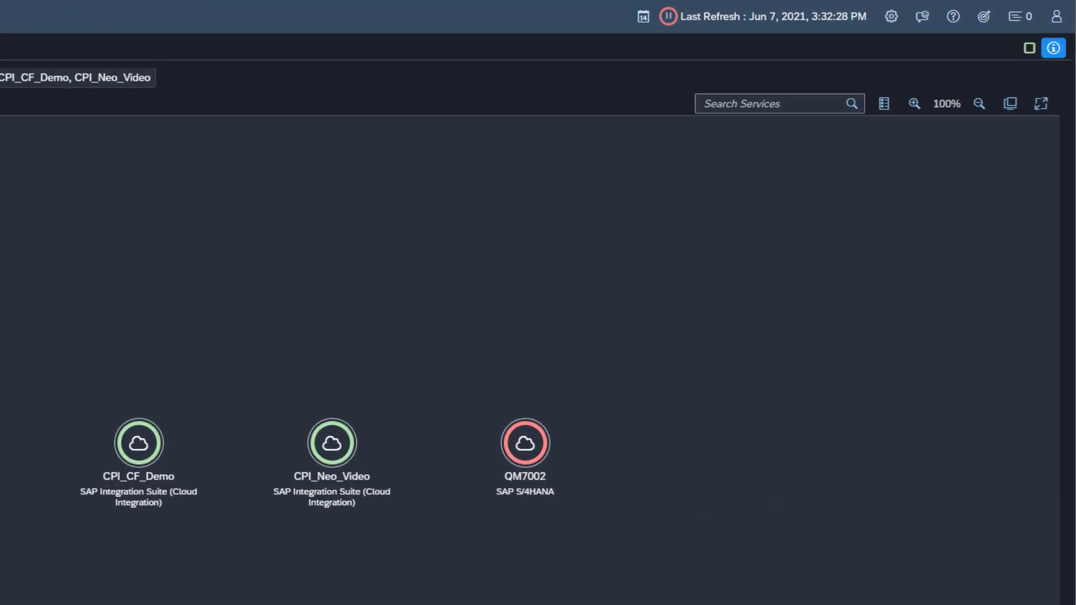
click(984, 17)
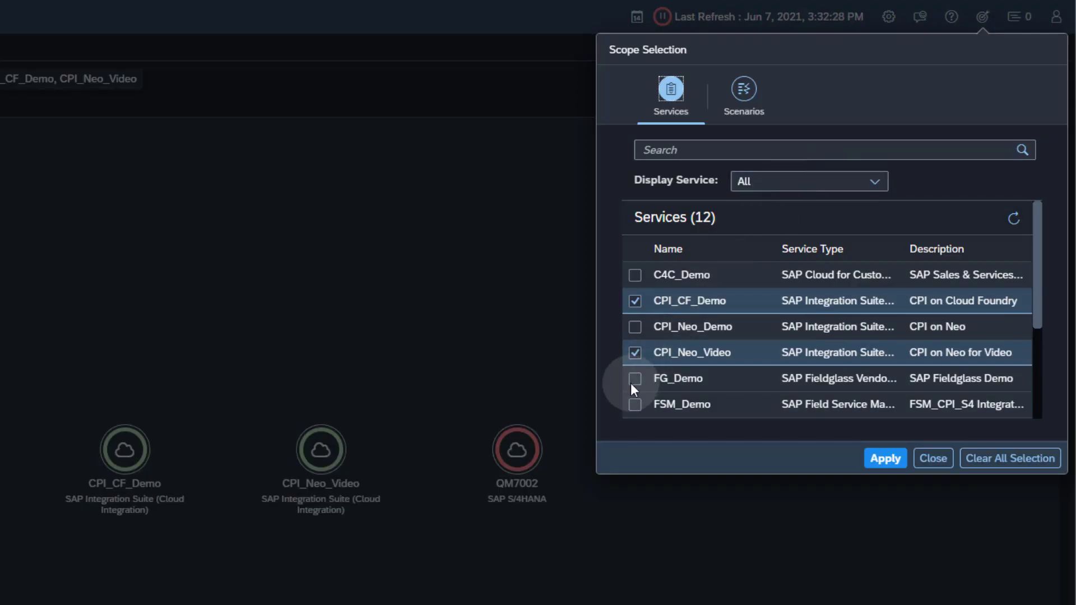
Step: Tick FG_Demo in the services scope, apply it, and switch its data collection toggle on
click(635, 379)
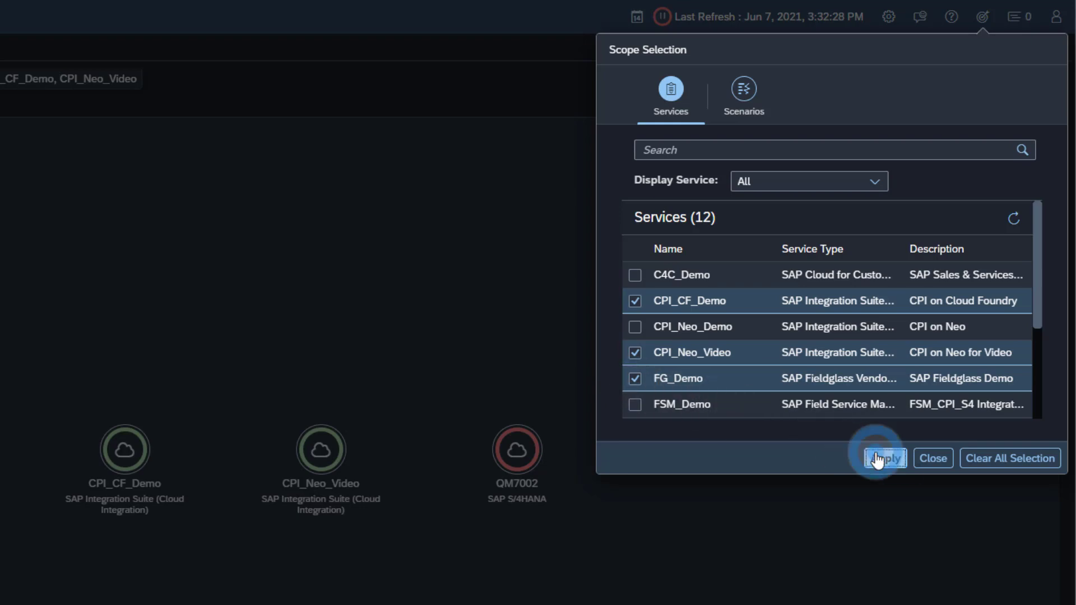
click(885, 458)
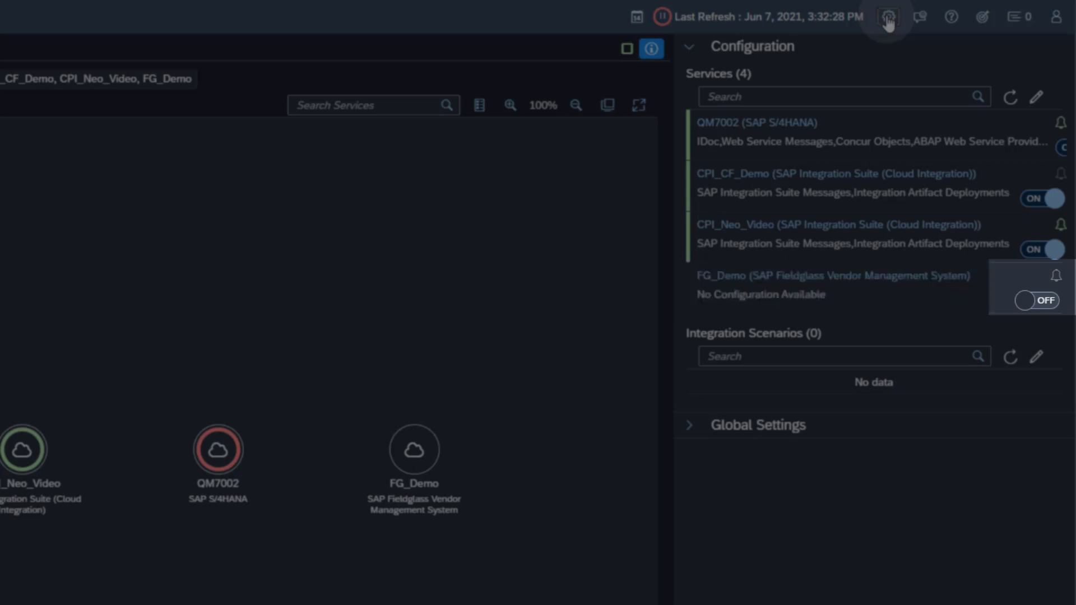
click(1042, 300)
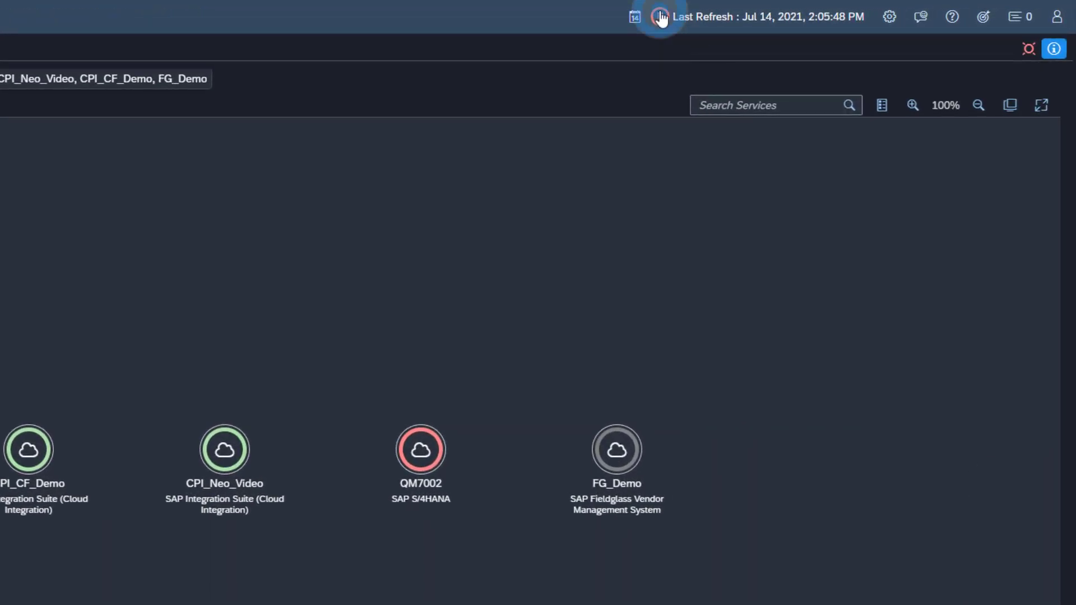
Step: Show the auto-refresh interval options next to Last Refresh
click(659, 17)
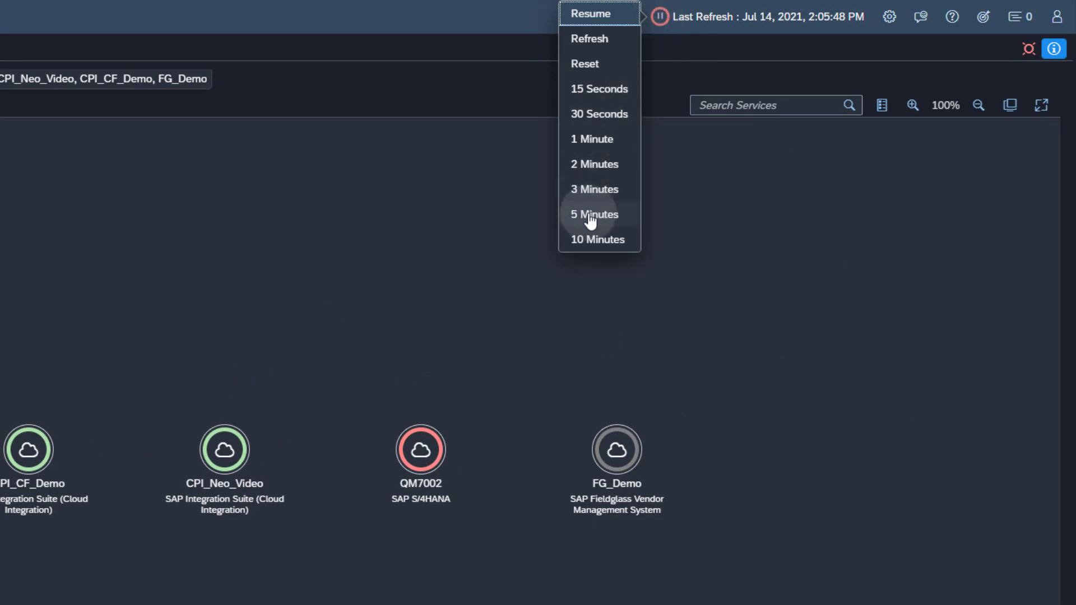